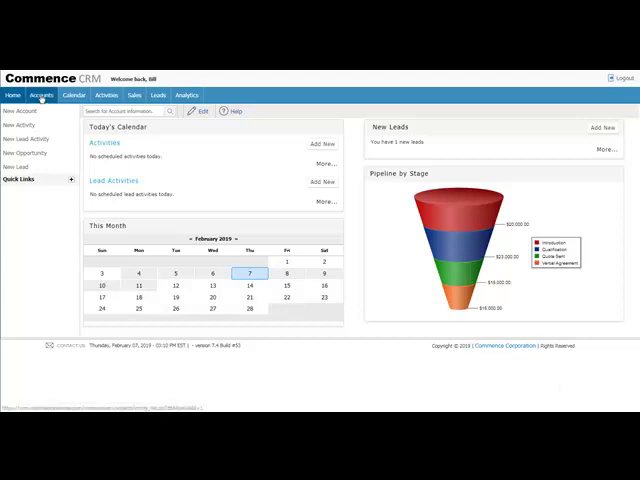
Open the Accounts list to reach the Alabama Machinery & Supply Co. Inc record
left_click(42, 96)
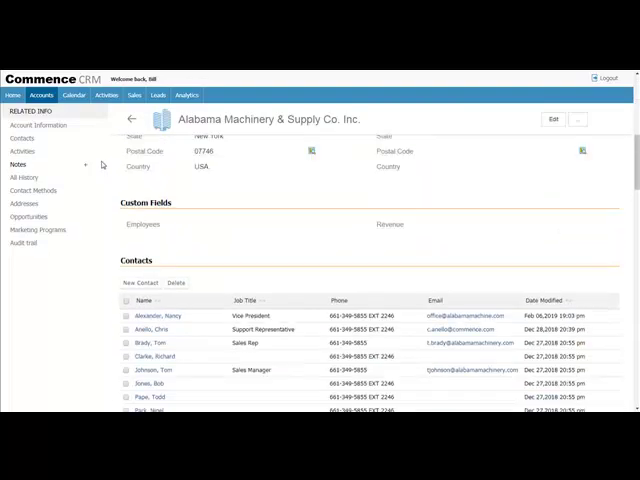
View the account's main information, then return to the full Accounts list
left_click(38, 124)
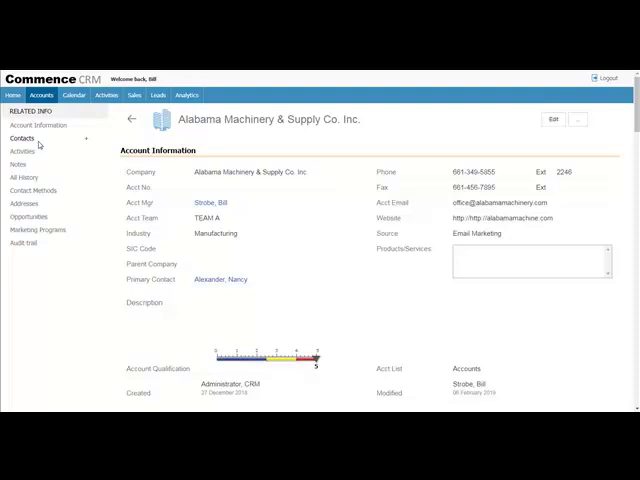
left_click(22, 138)
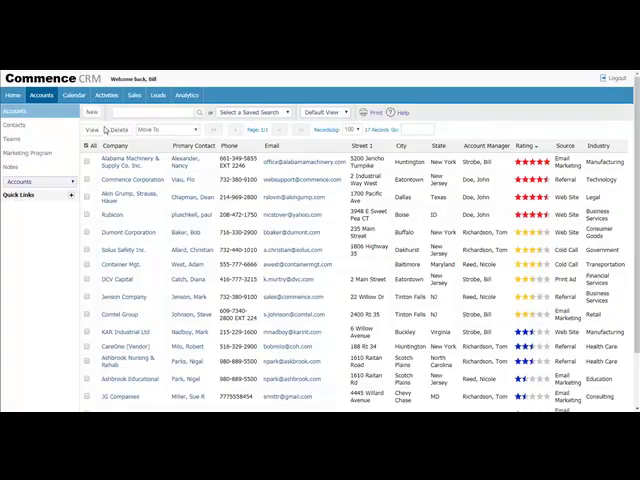
left_click(92, 112)
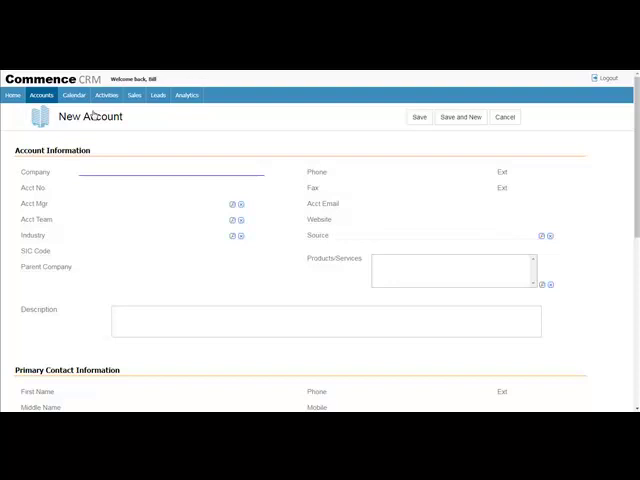
type("N")
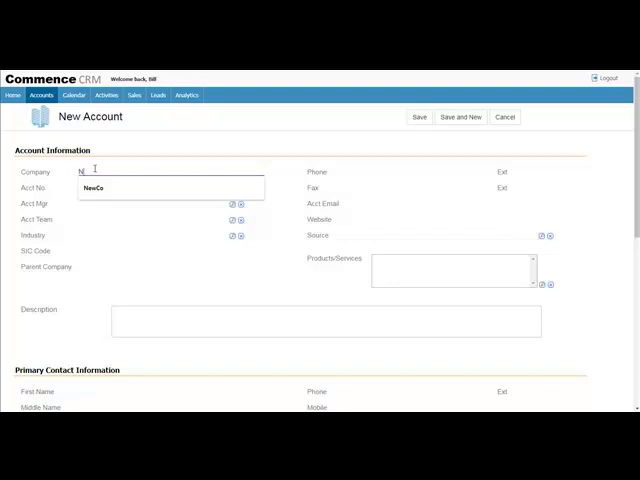
type("ewCo")
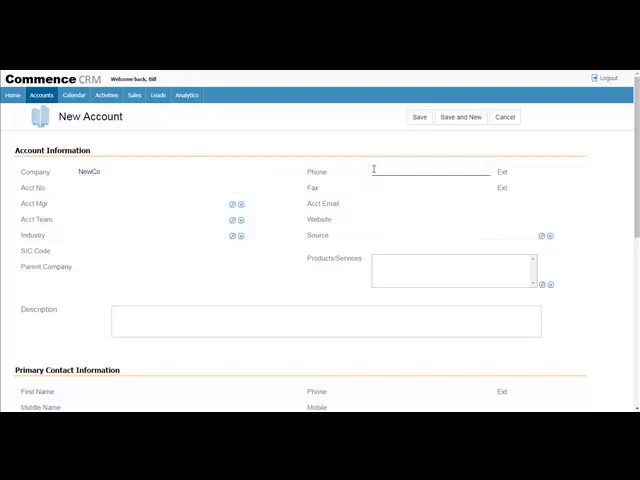
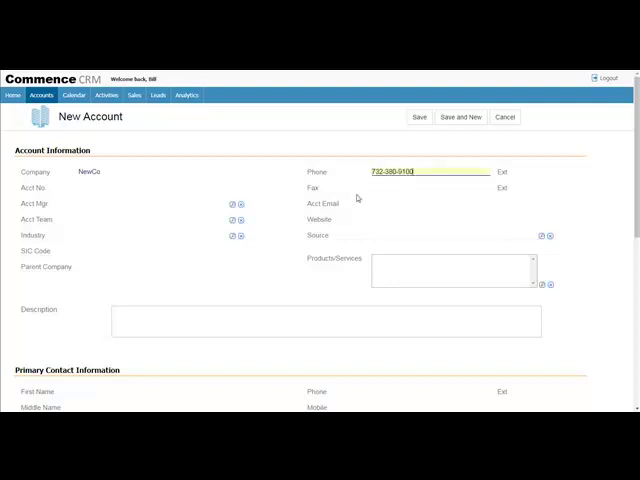
scroll("down", 3)
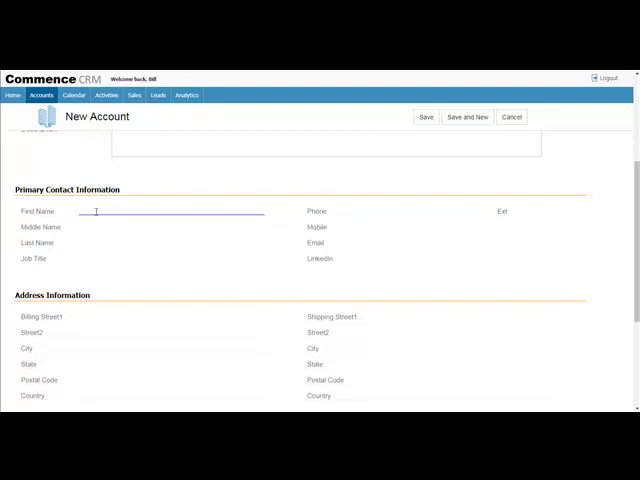
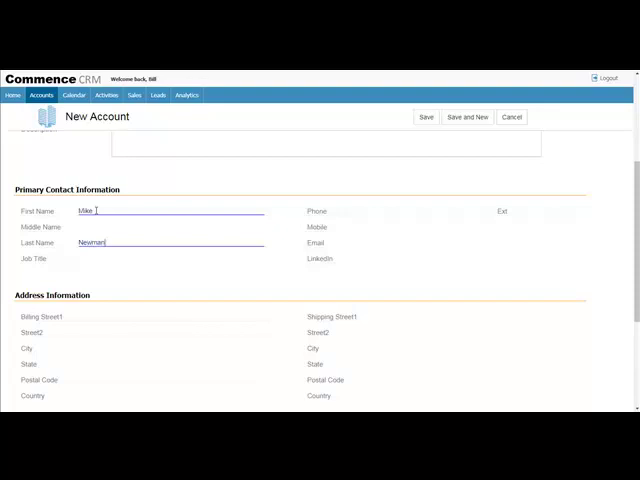
Add a note with Subject 'Staff' and detail about calling in two weeks to schedule a demo, then save NewCo
scroll("down", 3)
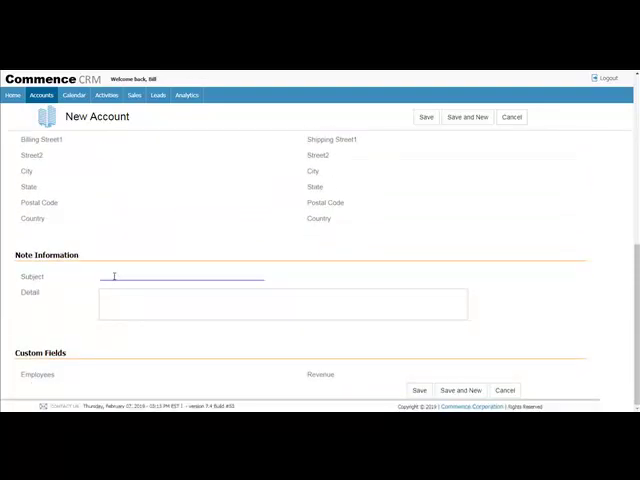
type("Staff")
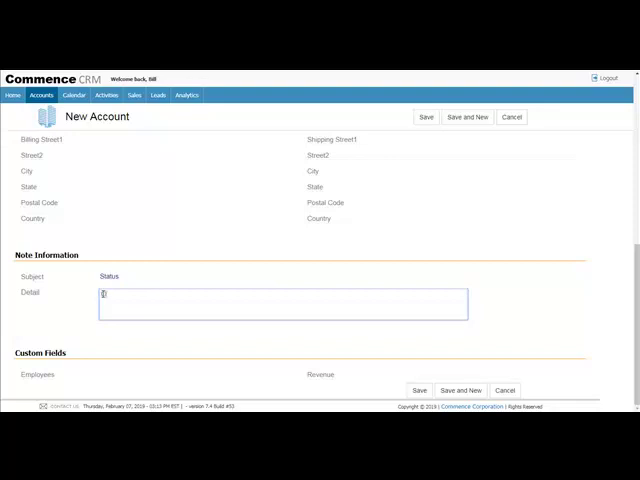
type("Call in two weeks to")
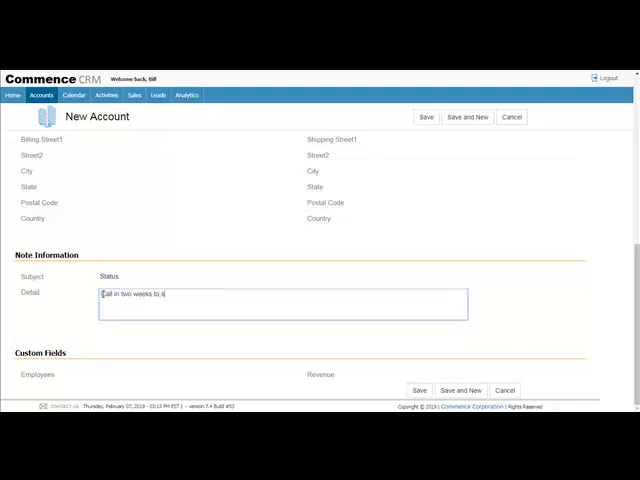
type("schedule")
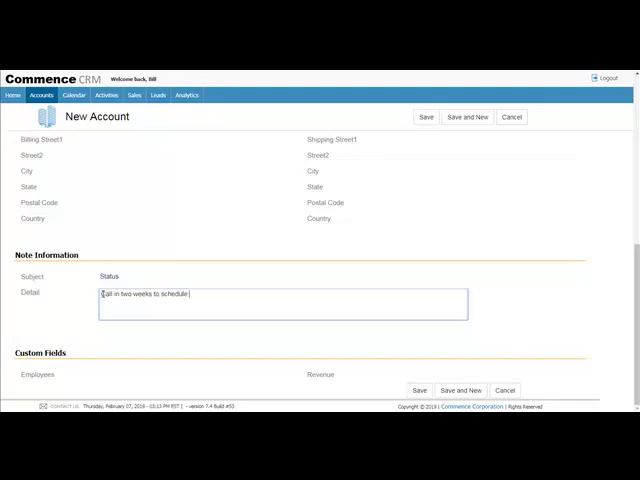
type("demonstration")
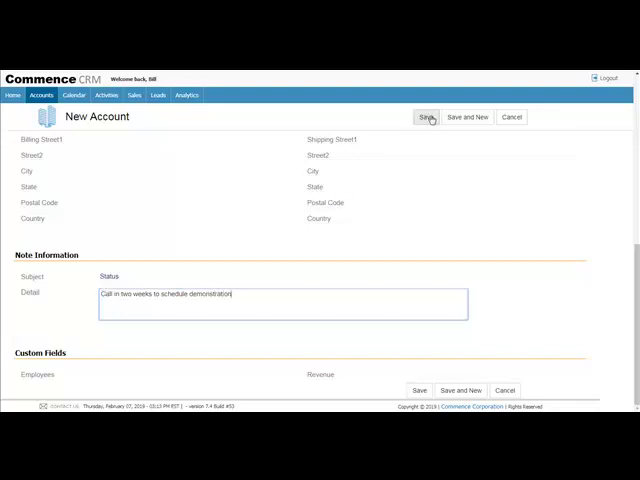
left_click(432, 116)
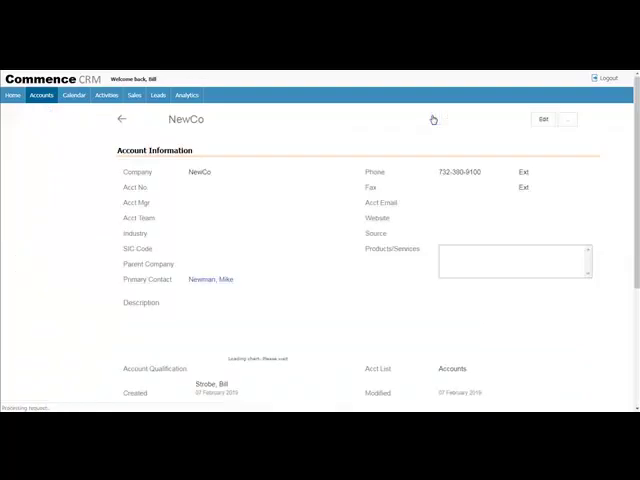